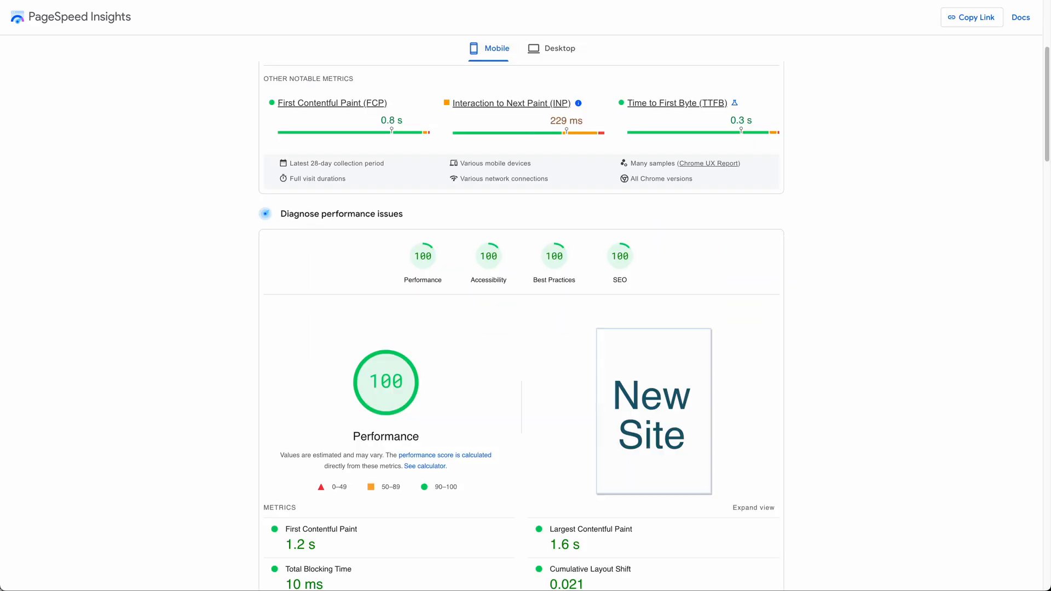
scroll("down", 3)
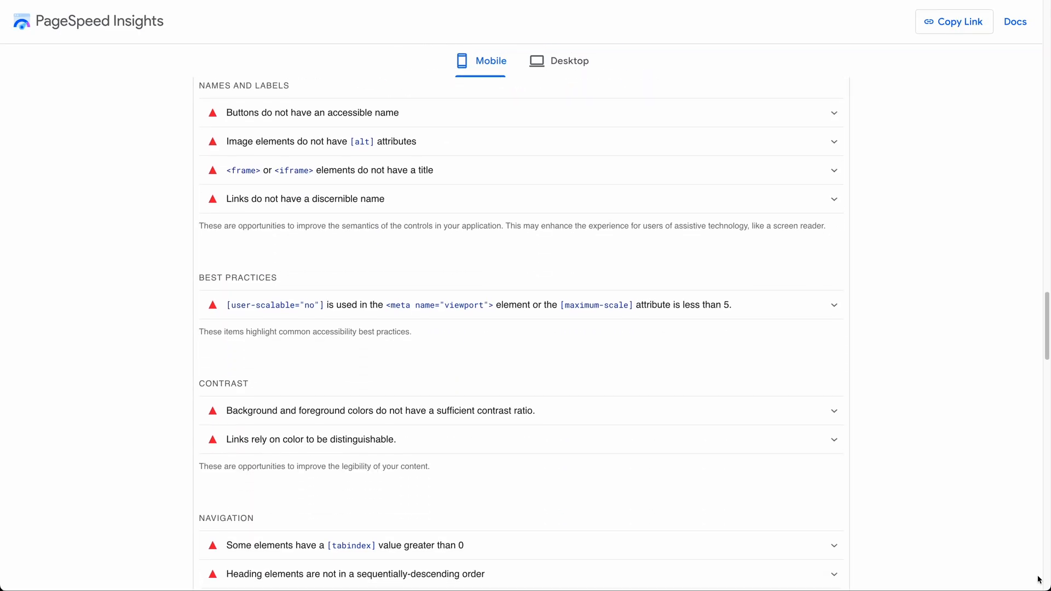
scroll("up", 3)
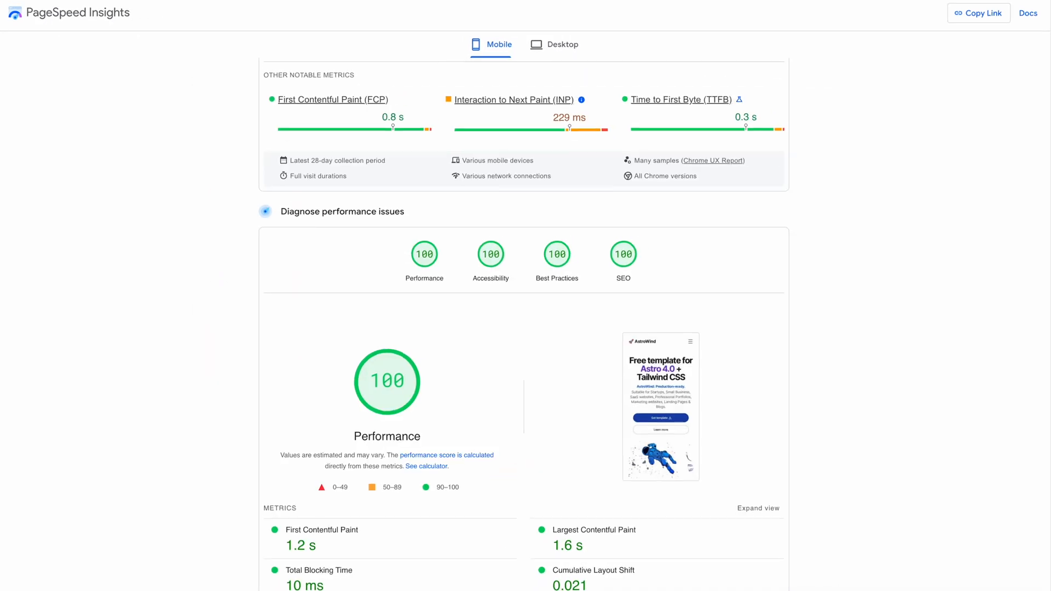